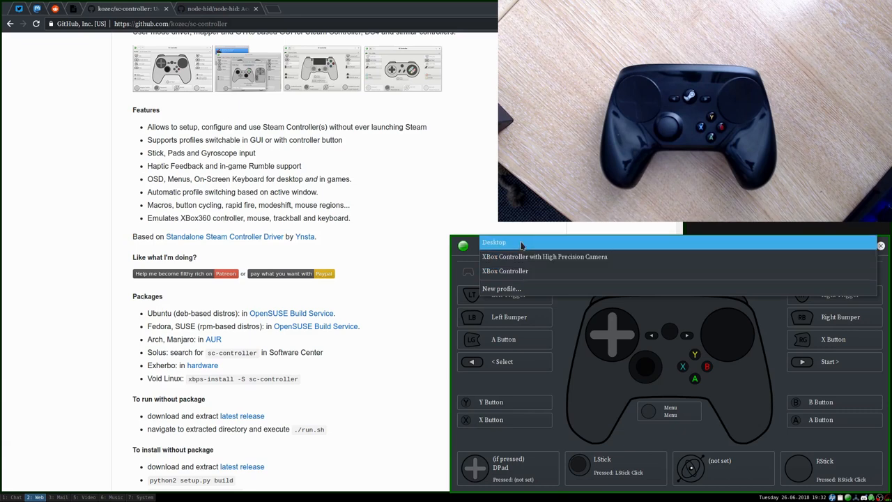
mouse_move(521, 270)
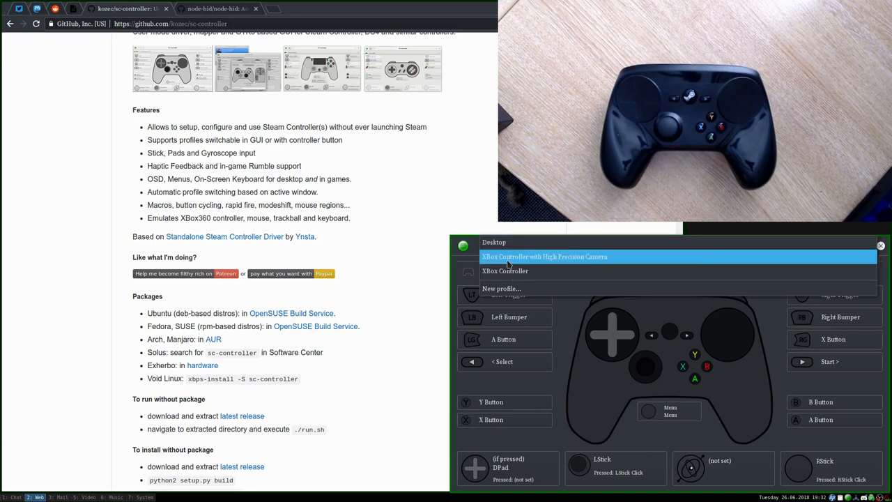
mouse_move(530, 271)
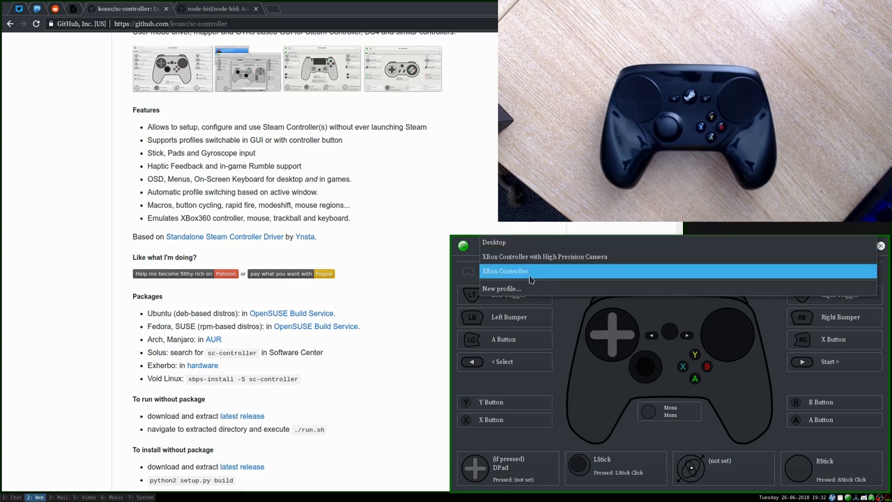
mouse_move(544, 256)
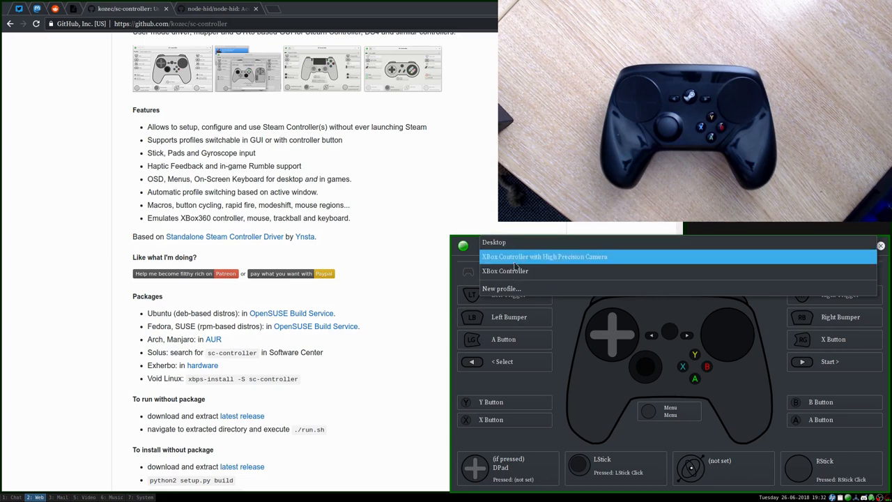
mouse_move(495, 243)
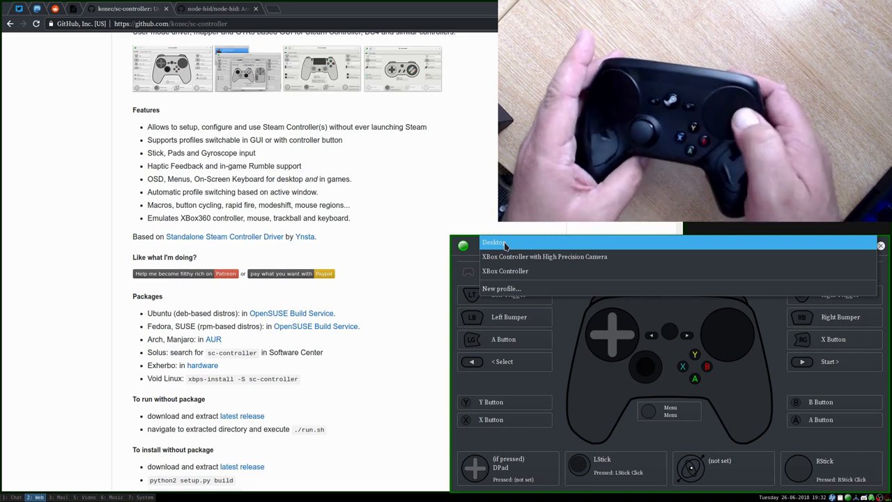
Make Desktop the active profile from the profile dropdown.
click(494, 243)
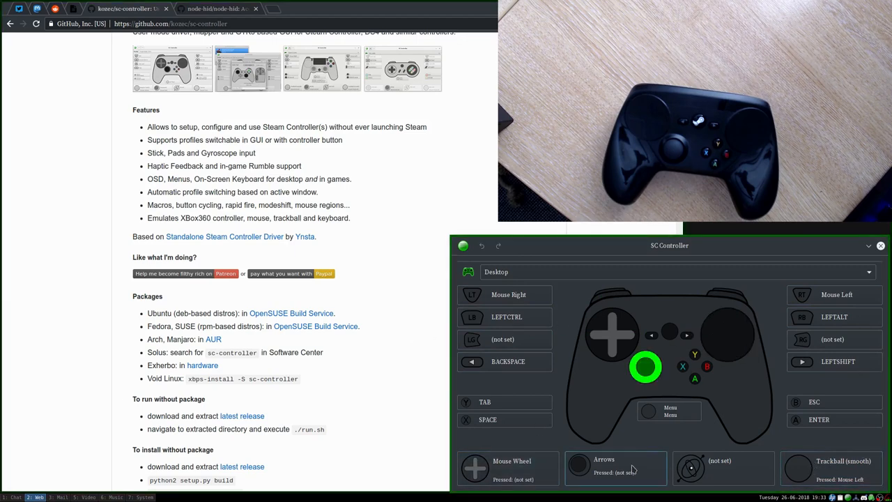
Show the list of available profiles from the profile dropdown.
click(616, 468)
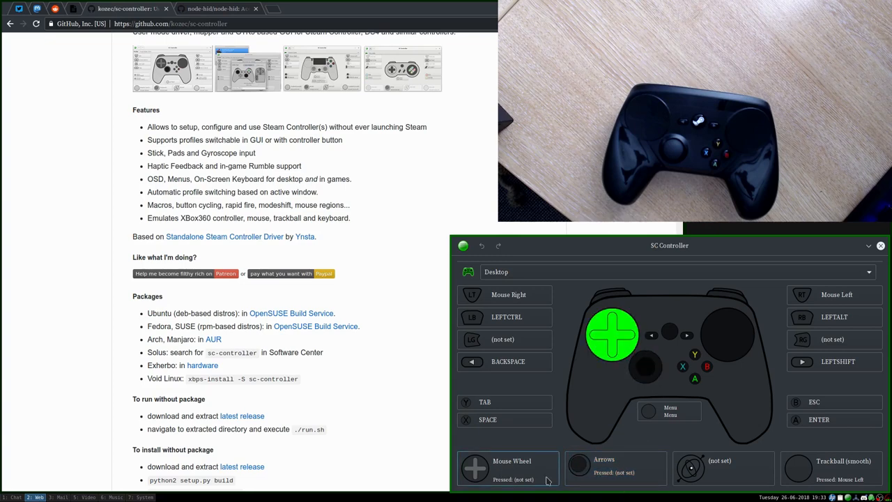
mouse_move(513, 471)
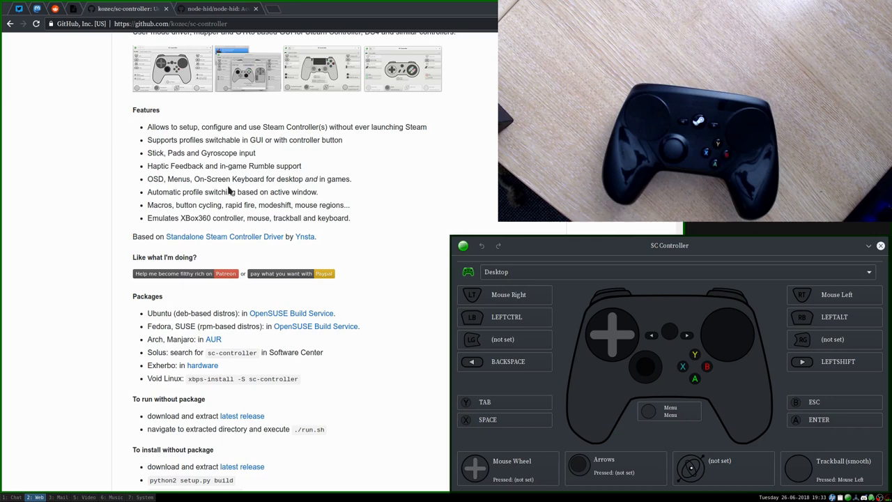
mouse_move(532, 272)
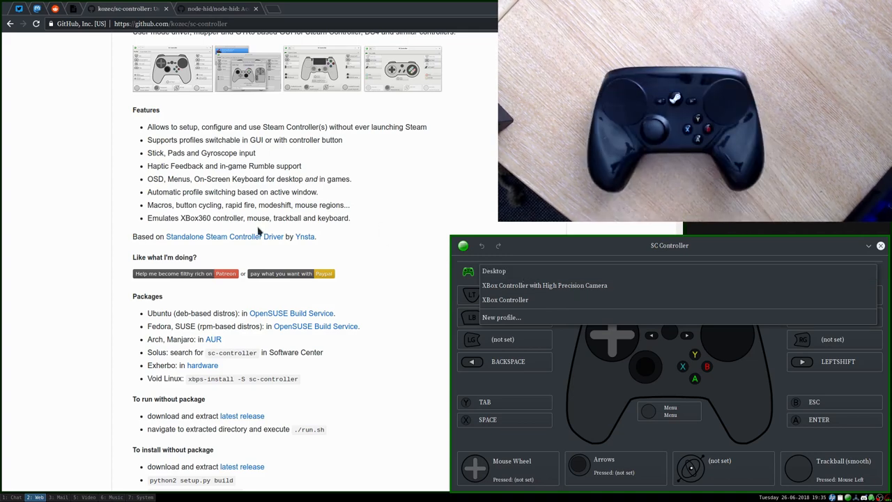
mouse_move(342, 226)
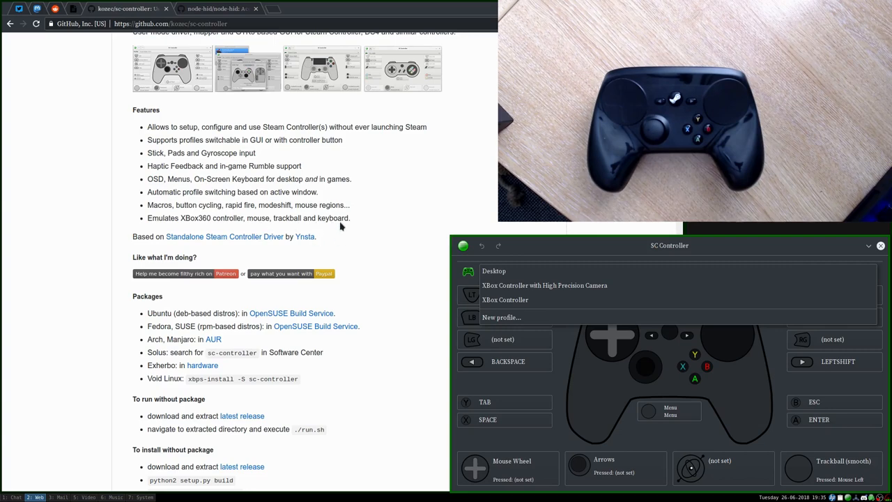
mouse_move(190, 223)
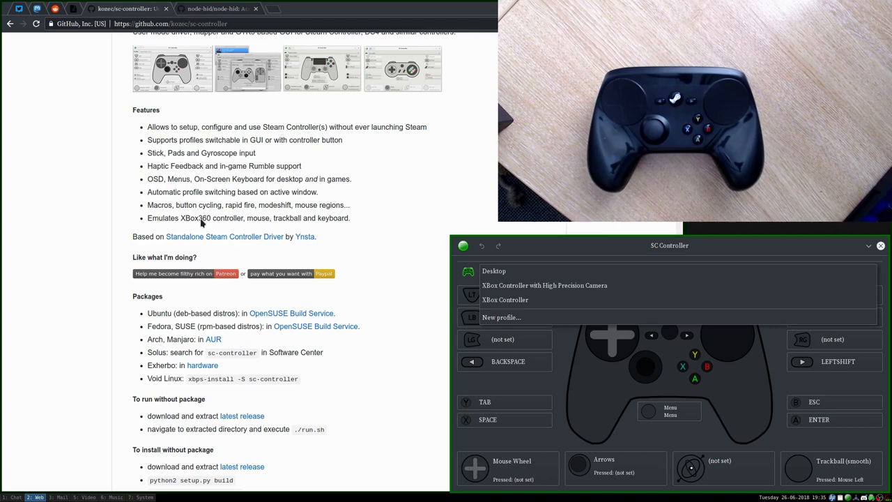
mouse_move(509, 270)
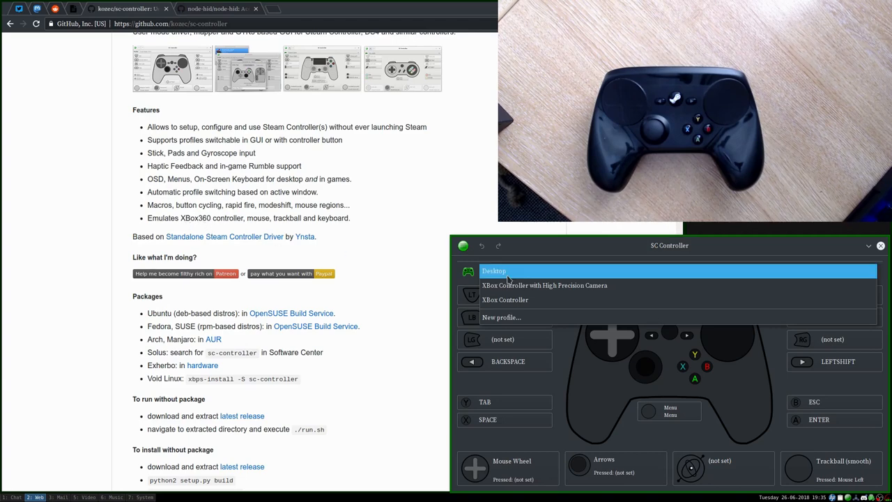
Browse the profile list twice and leave Desktop selected without switching.
click(494, 270)
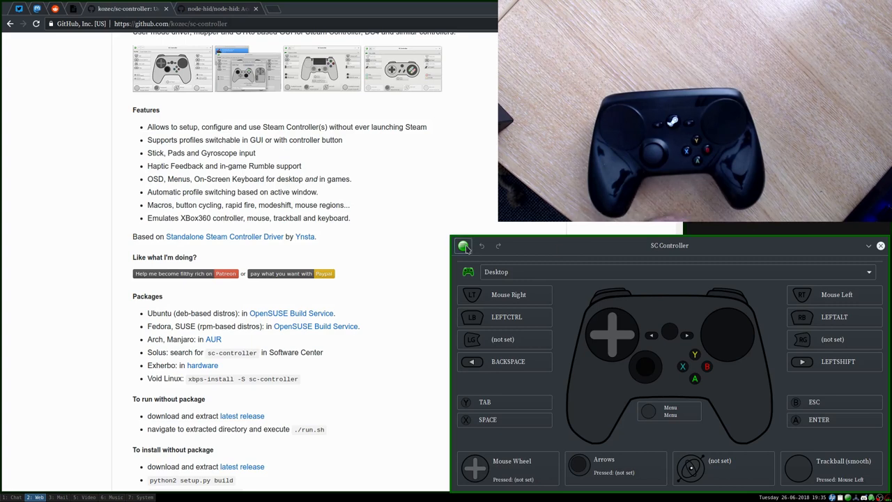
click(662, 272)
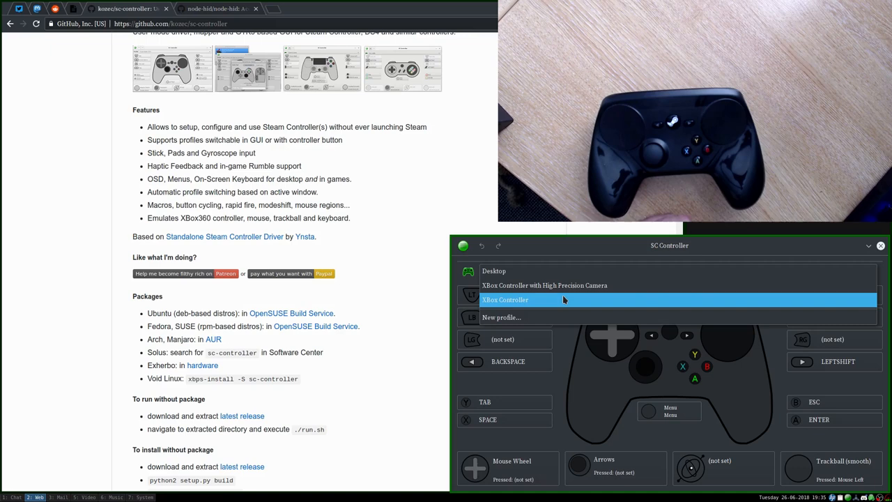
mouse_move(555, 287)
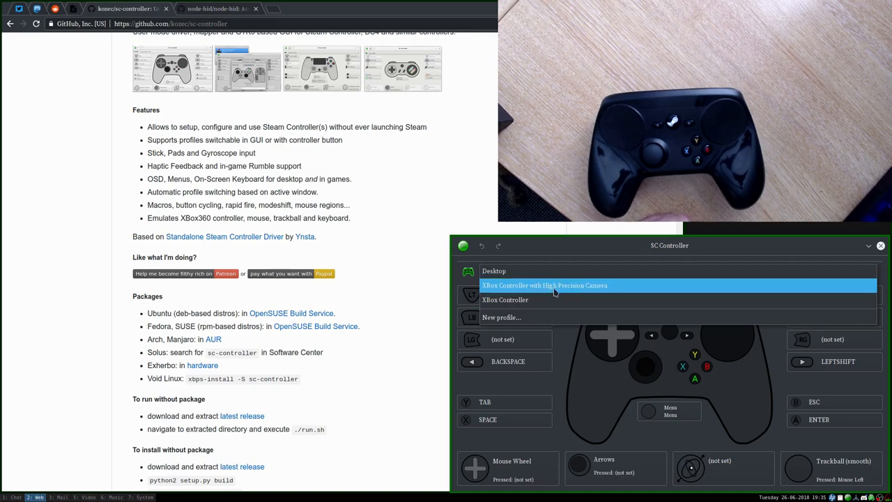
mouse_move(577, 261)
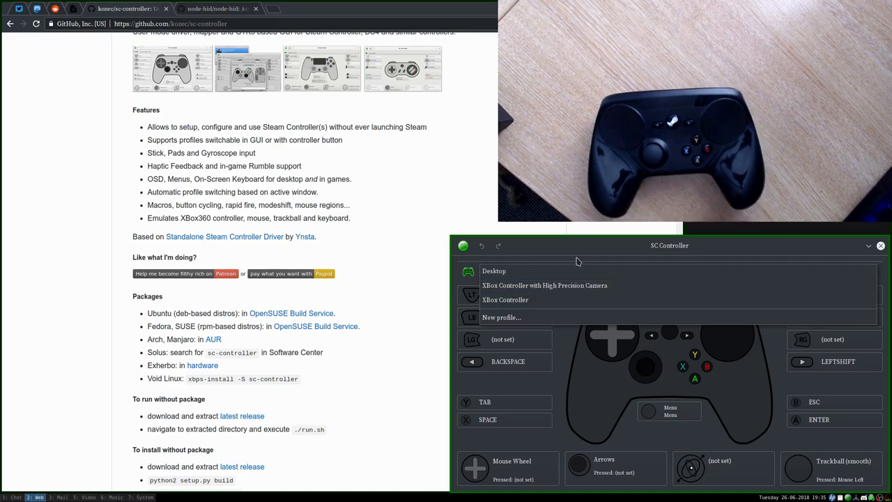
click(494, 270)
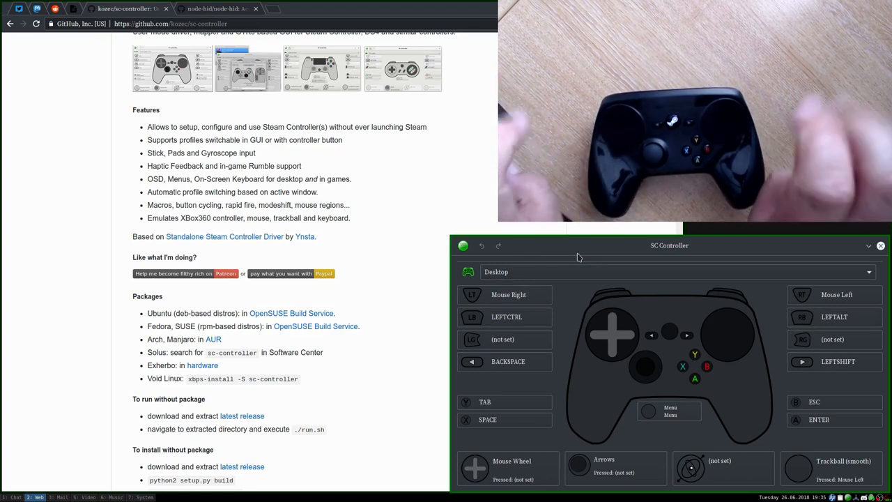
Create a new profile copying the current one and name it 'Hamish'.
click(677, 272)
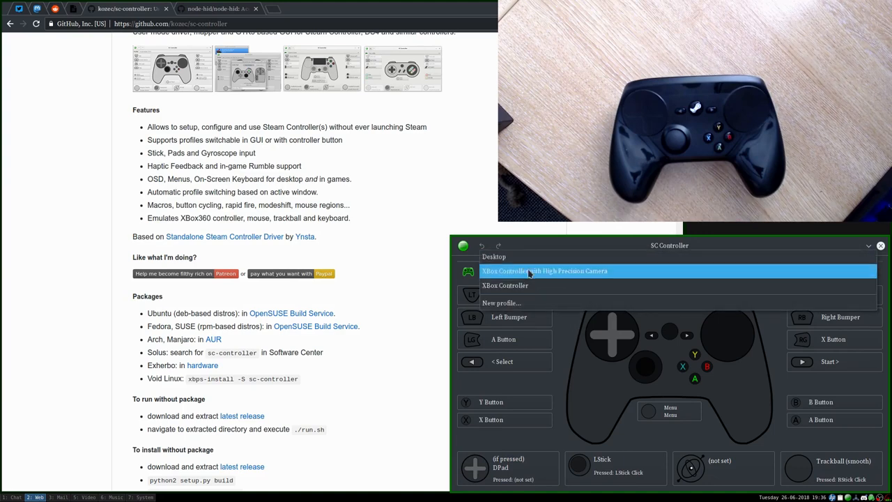
mouse_move(549, 303)
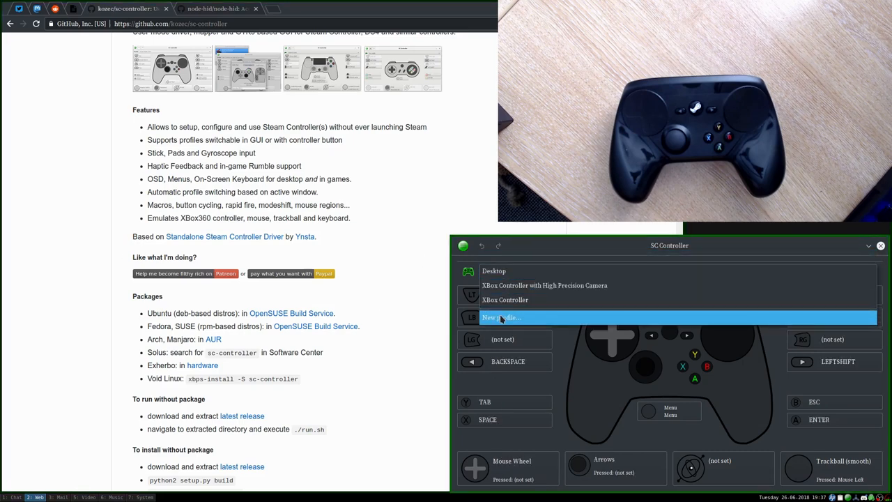
click(499, 318)
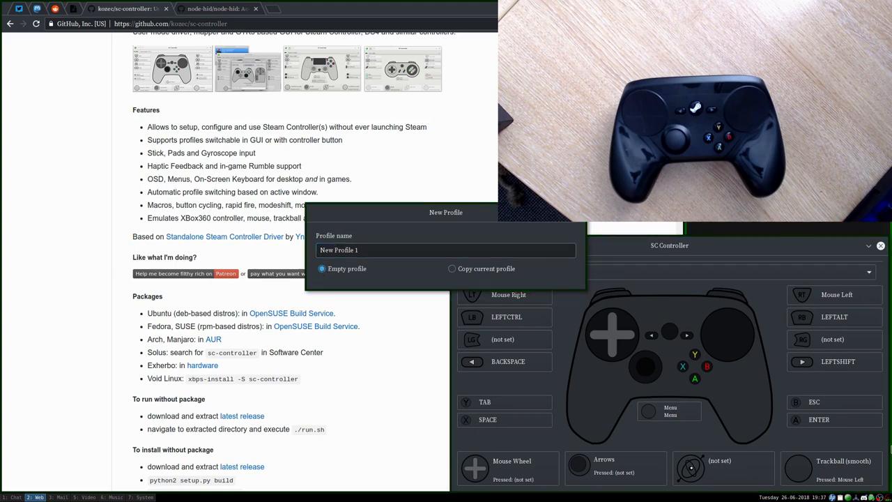
click(446, 250)
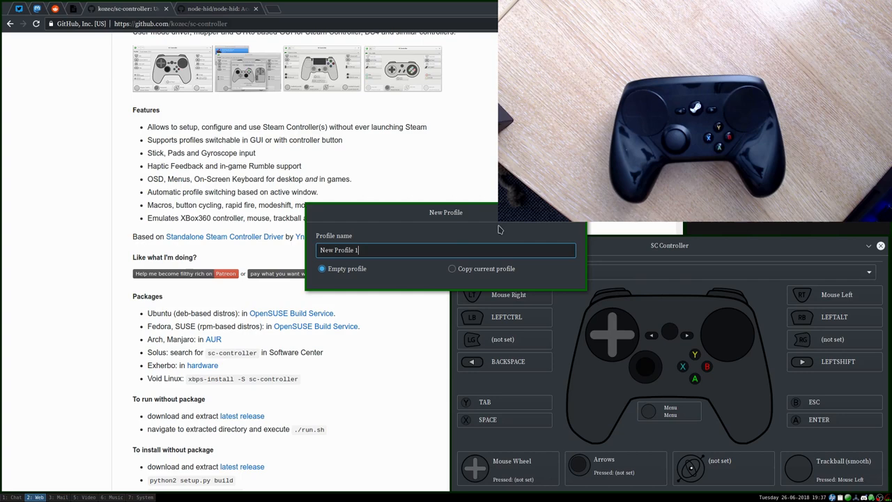
click(452, 267)
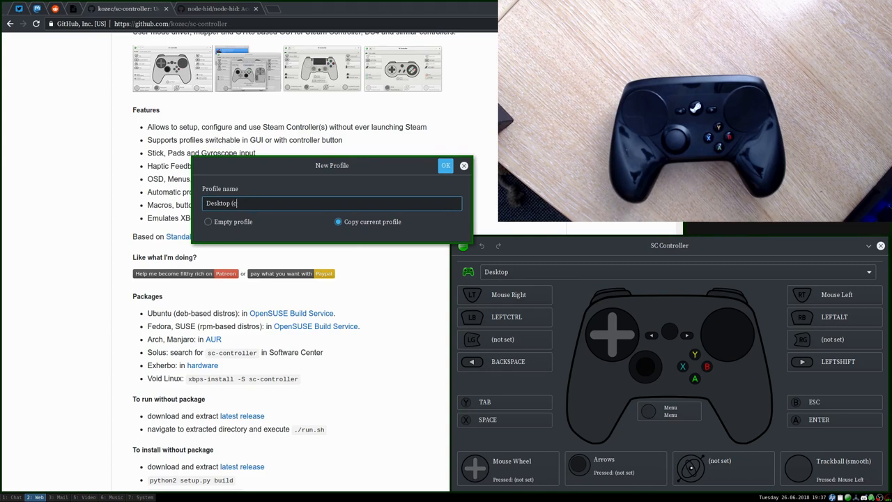
text(Hamish)
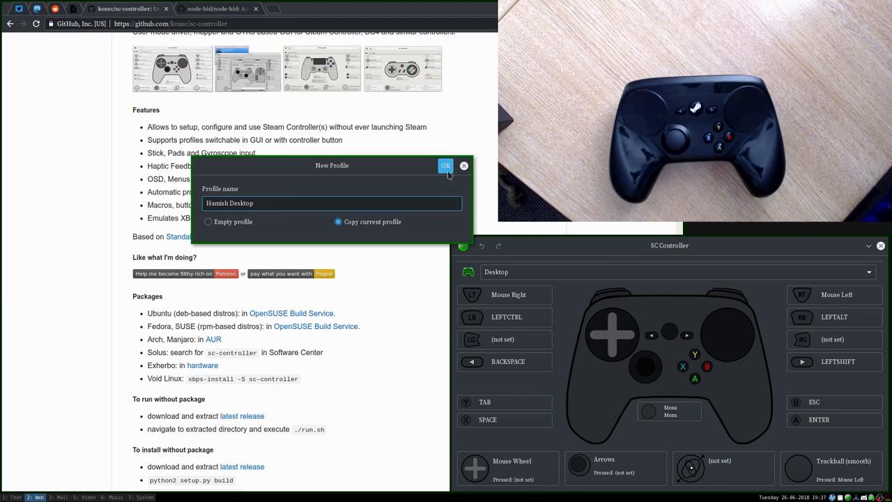
Confirm the new copied profile, then switch the active profile back to Desktop.
click(446, 164)
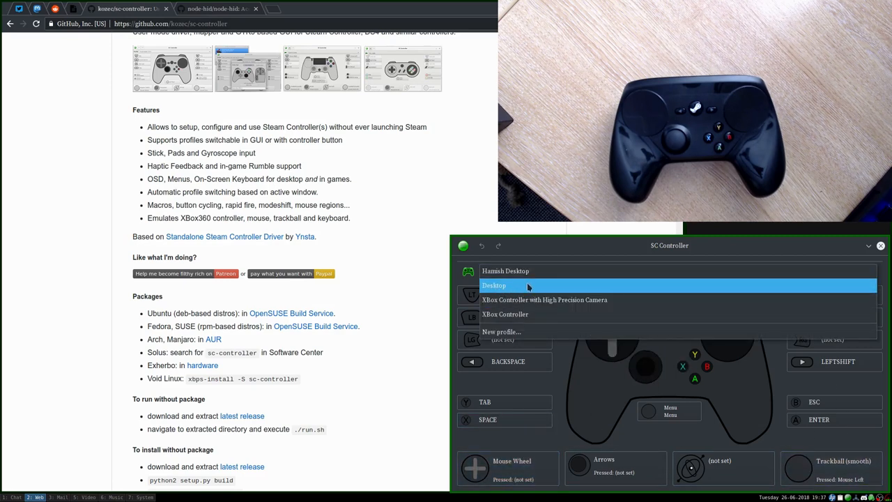
click(504, 270)
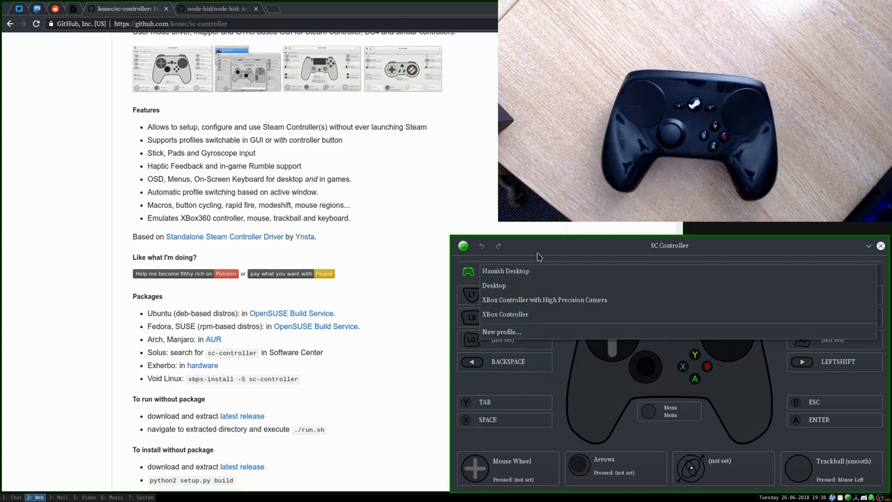
click(504, 270)
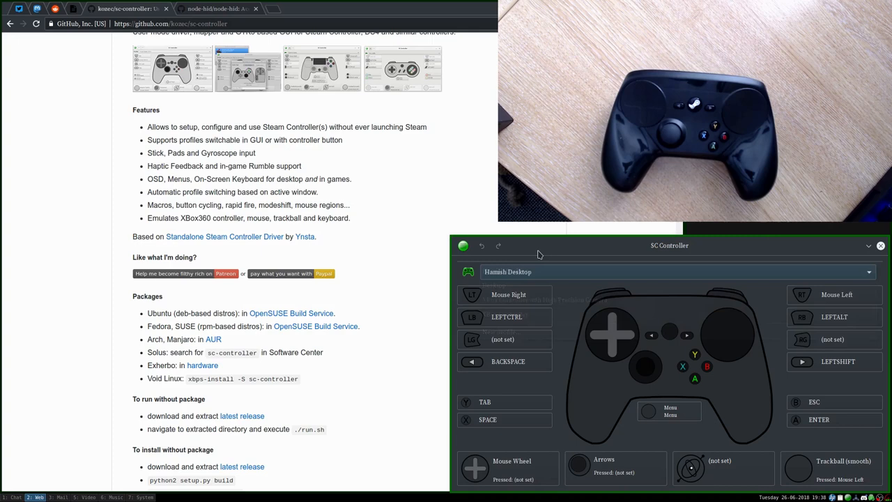
click(670, 270)
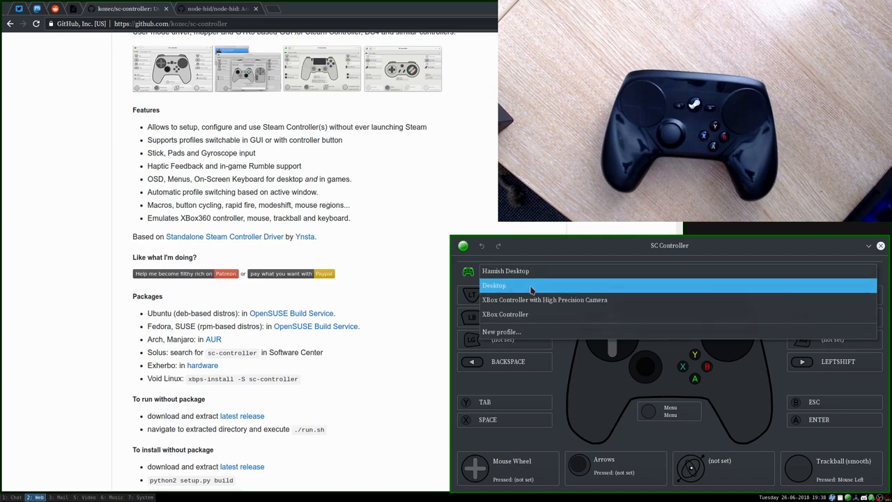
click(494, 284)
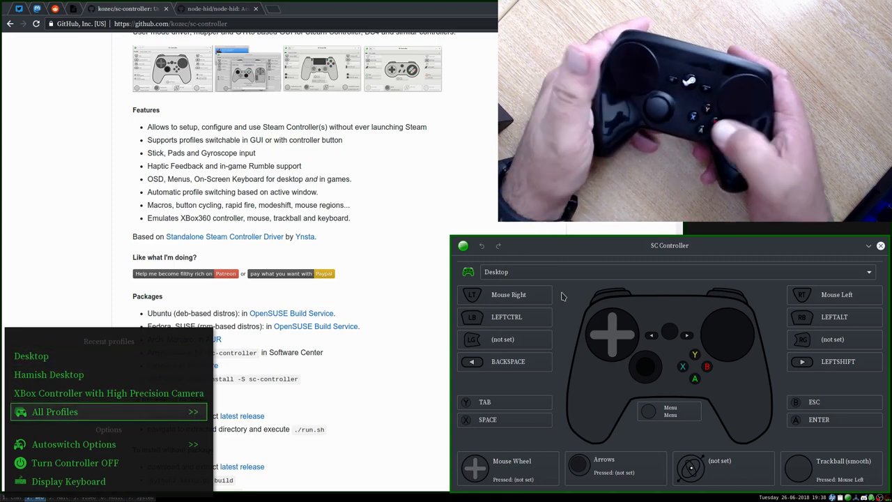
Dismiss the controller's on-screen profile menu, keeping Desktop active.
click(54, 411)
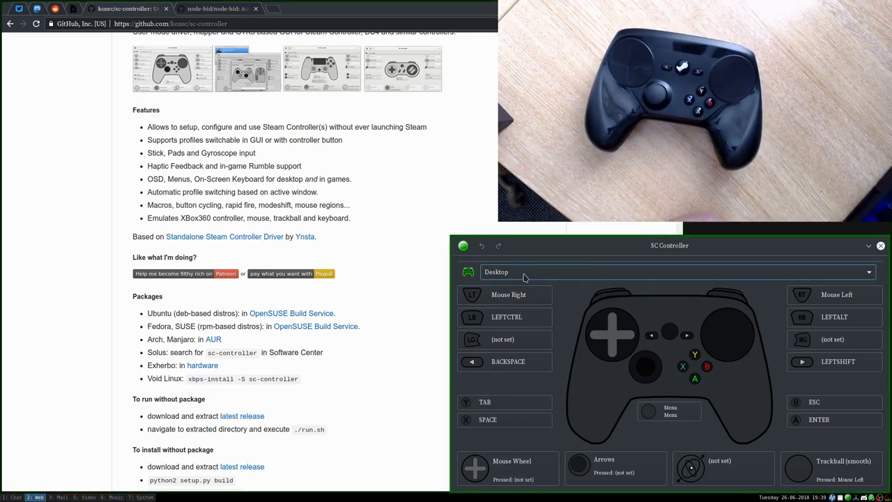
mouse_move(485, 264)
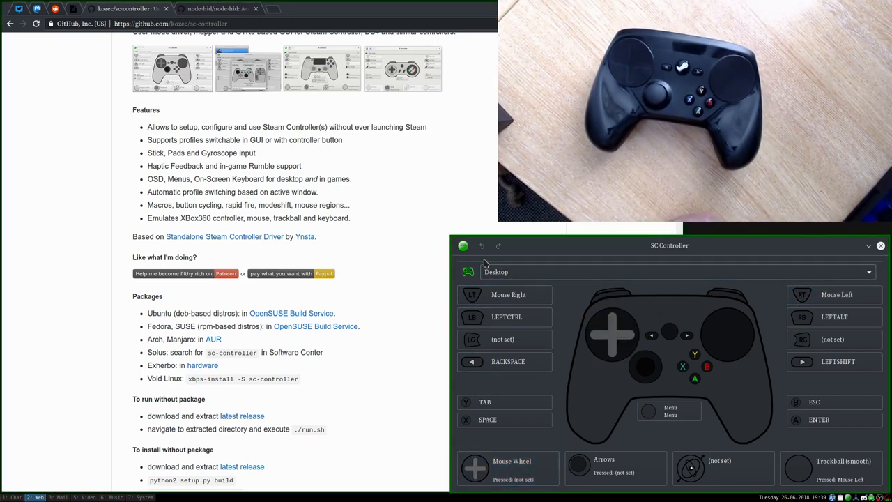
click(463, 246)
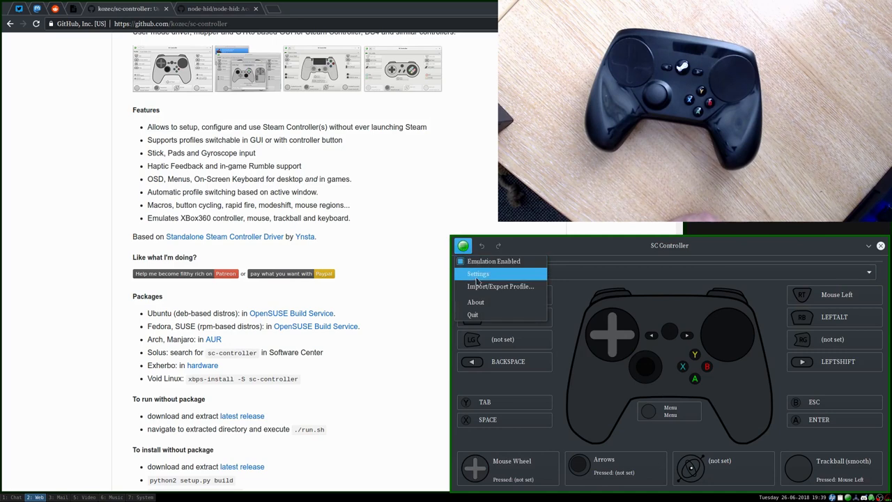
click(478, 273)
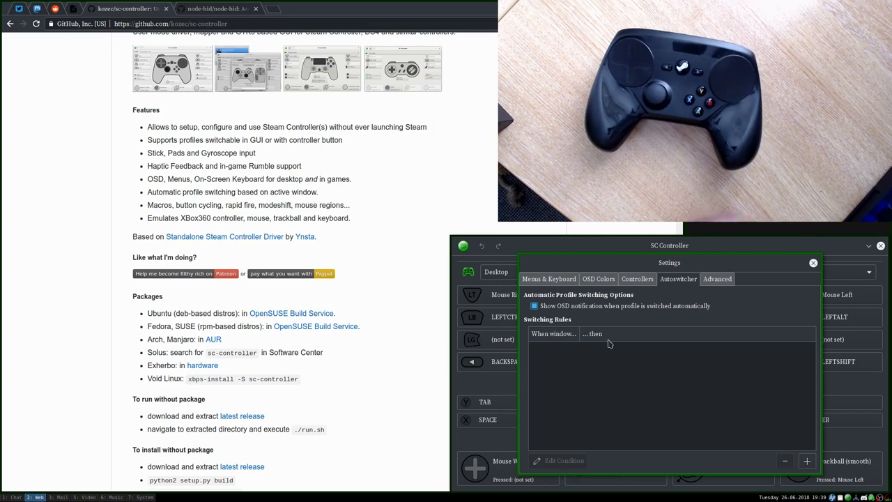
mouse_move(678, 384)
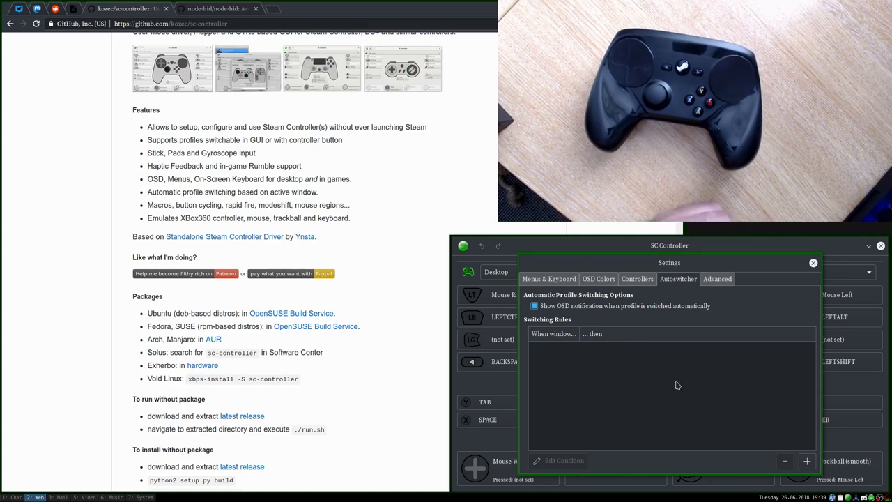
click(813, 262)
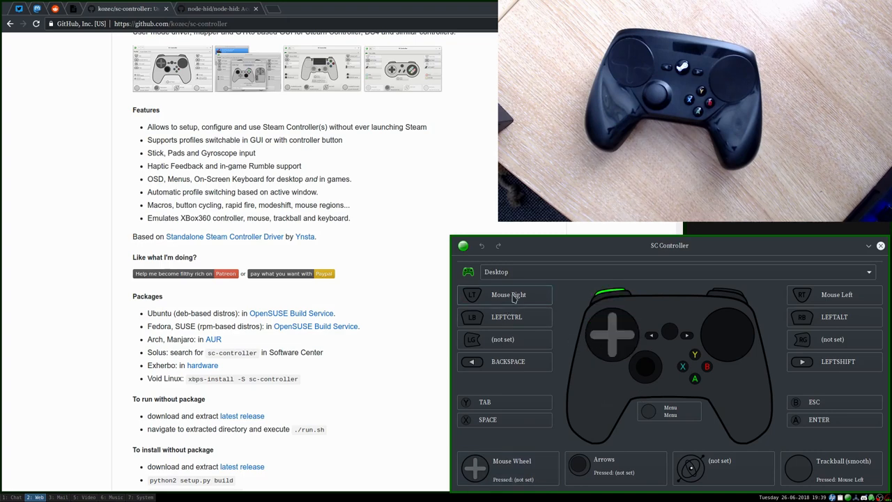
Show the Import / Export Profile dialog from the app menu.
click(463, 245)
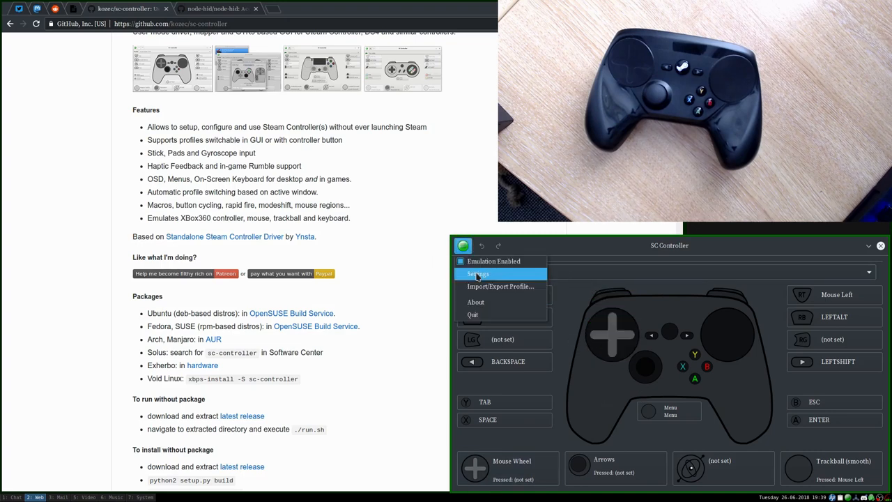
mouse_move(477, 301)
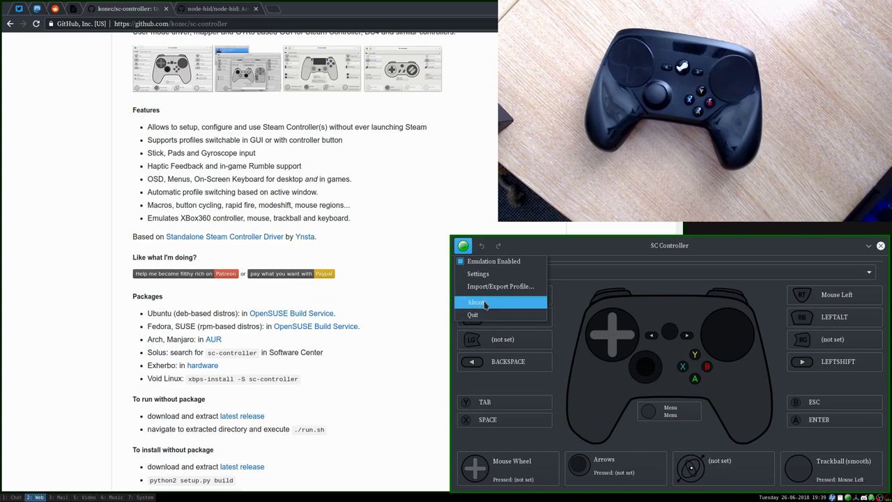
click(501, 287)
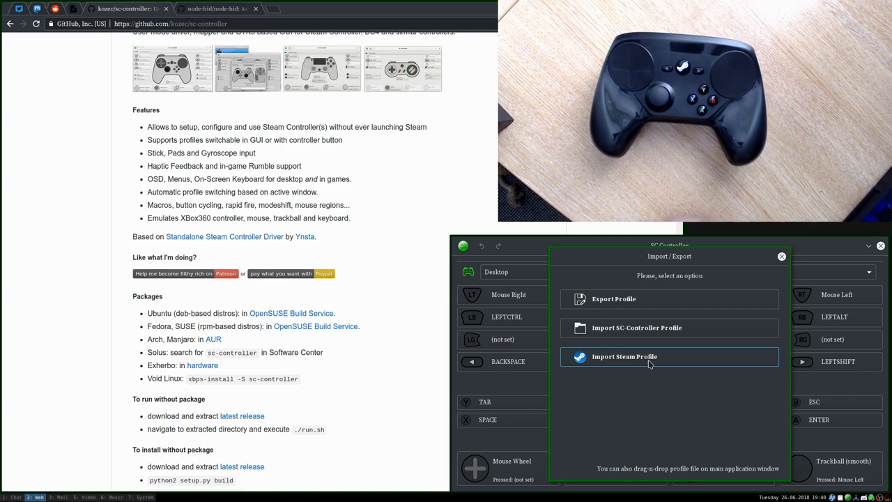
mouse_move(482, 374)
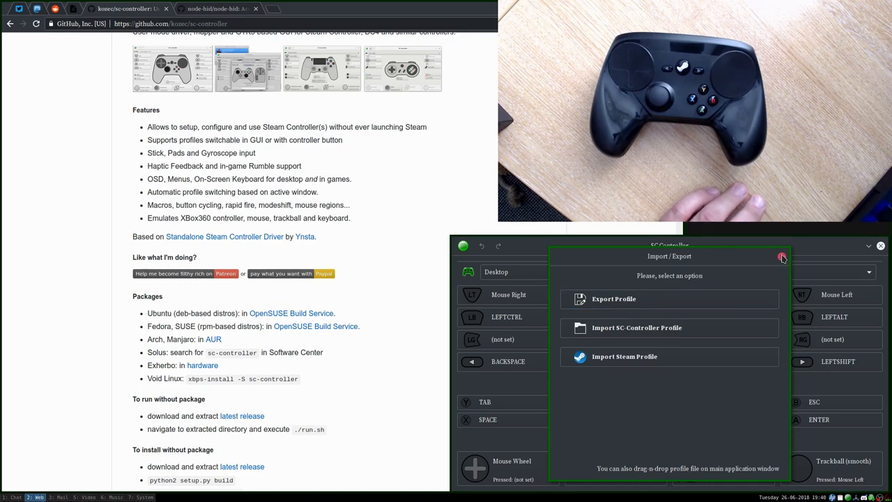
Close Import / Export, then in OSD Colors try the Classic style and return to Reloaded.
click(782, 257)
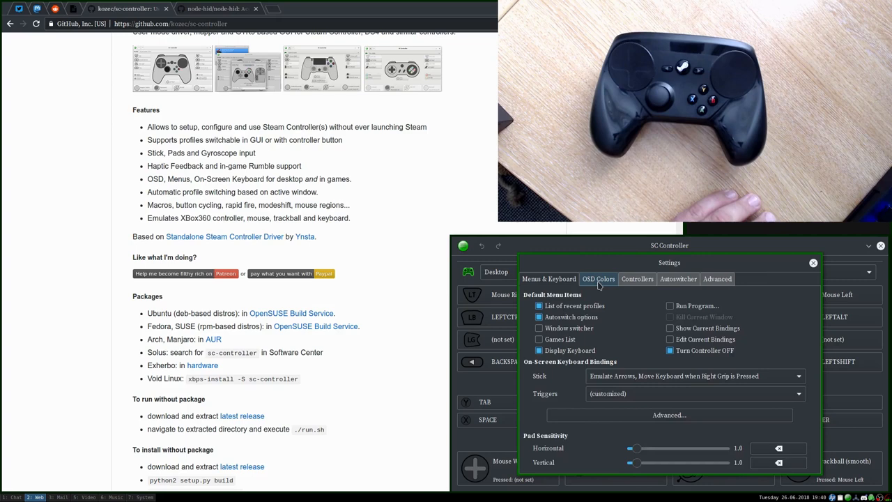
click(599, 279)
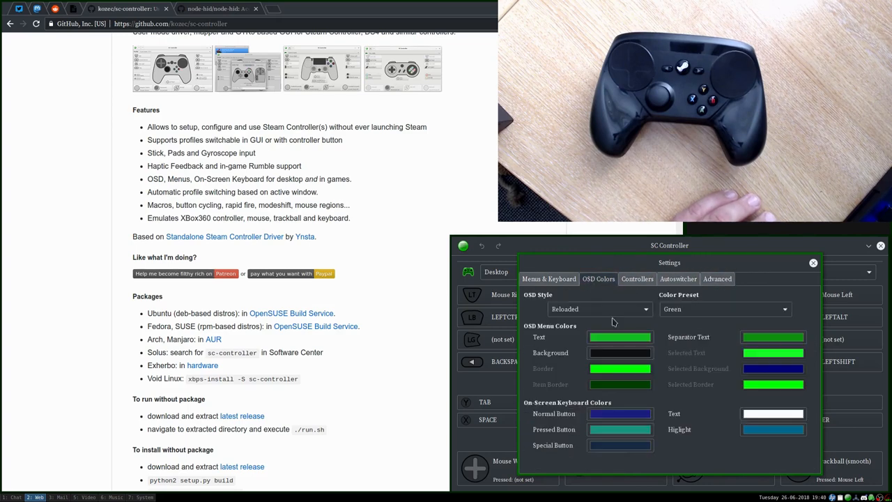
mouse_move(558, 348)
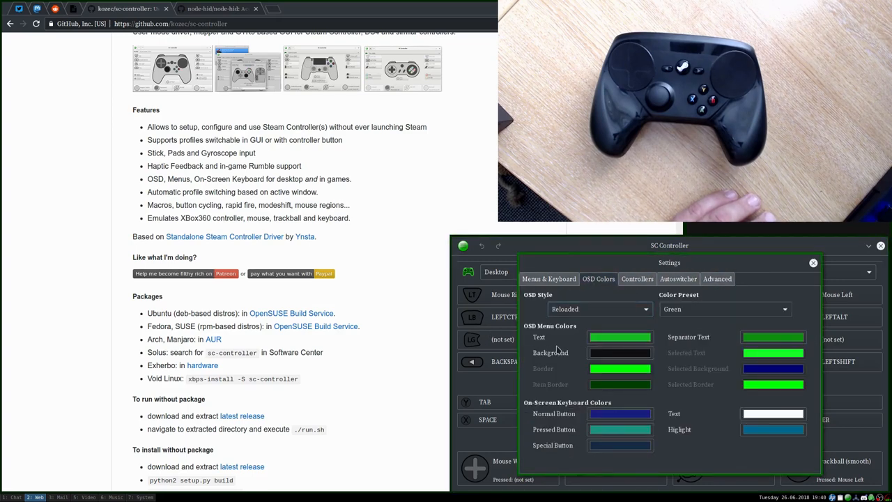
click(597, 310)
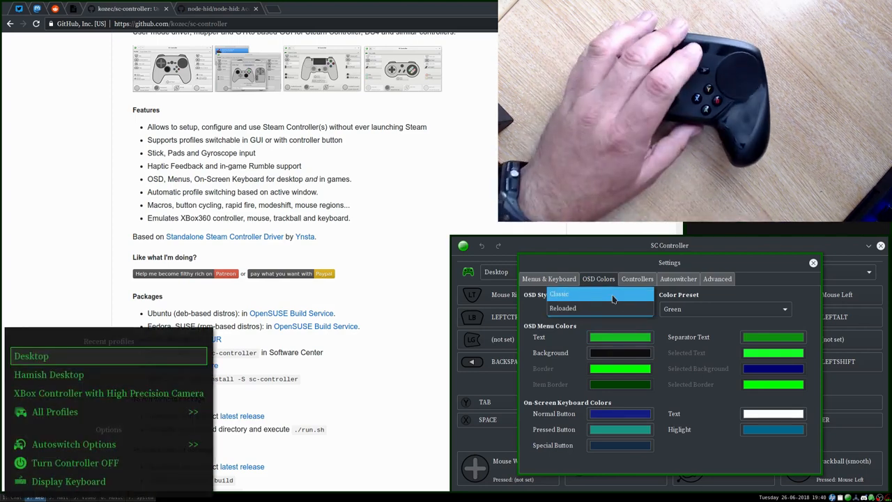
click(559, 293)
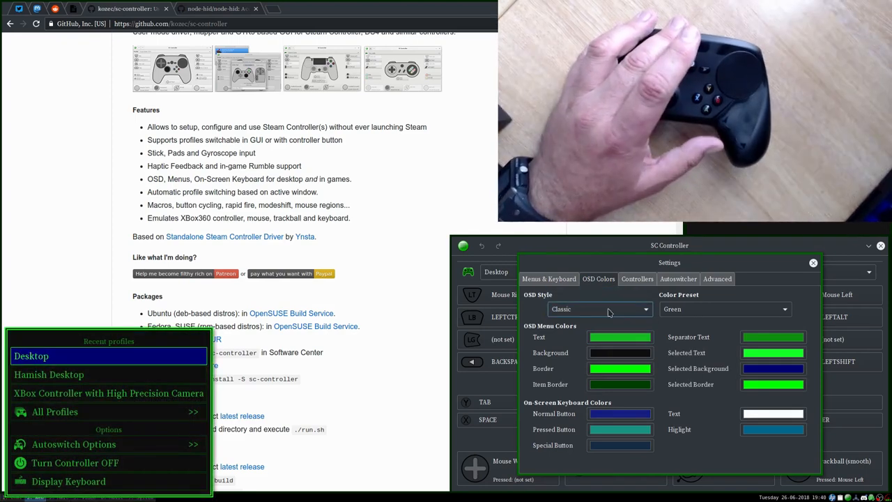
click(600, 310)
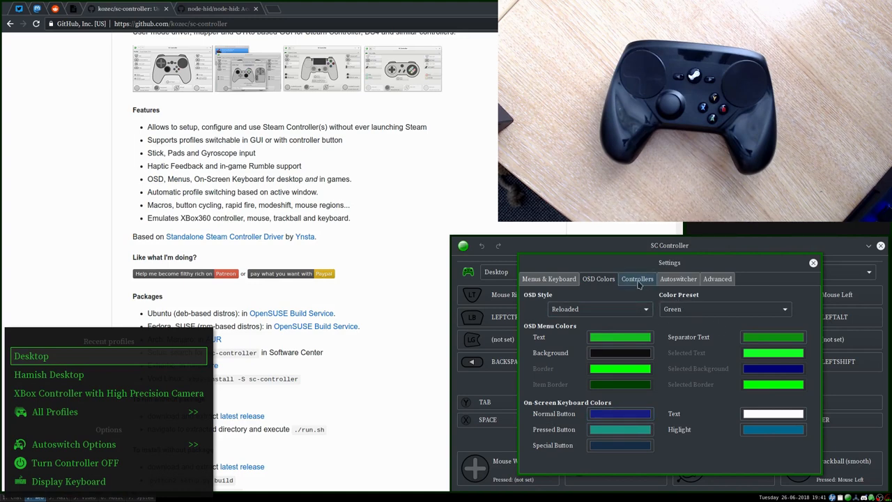
Move through the Autoswitcher page to the Advanced settings options.
click(678, 279)
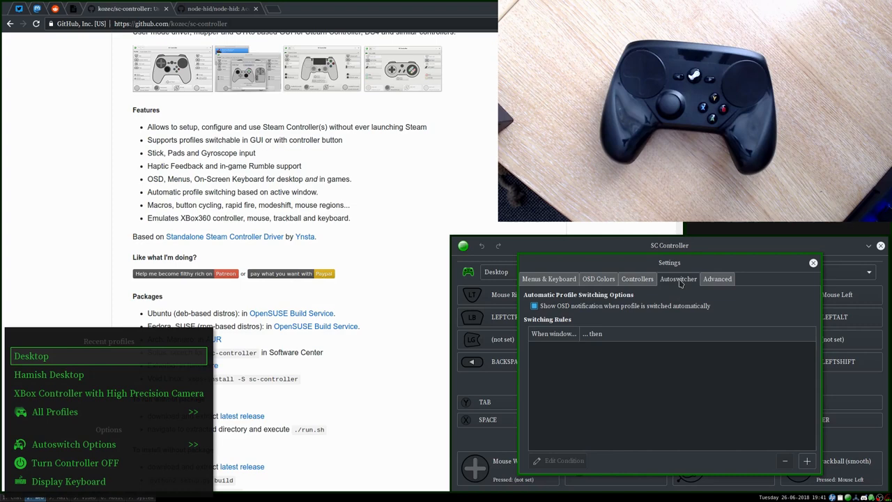
click(717, 279)
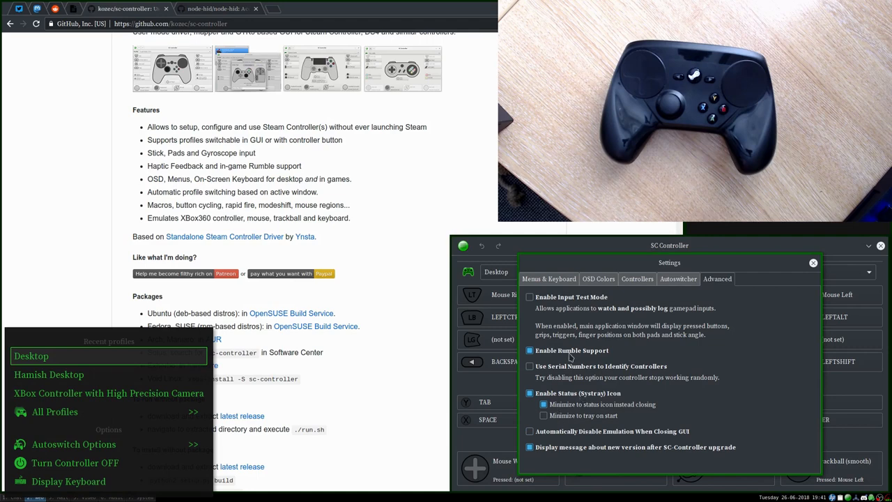
mouse_move(565, 439)
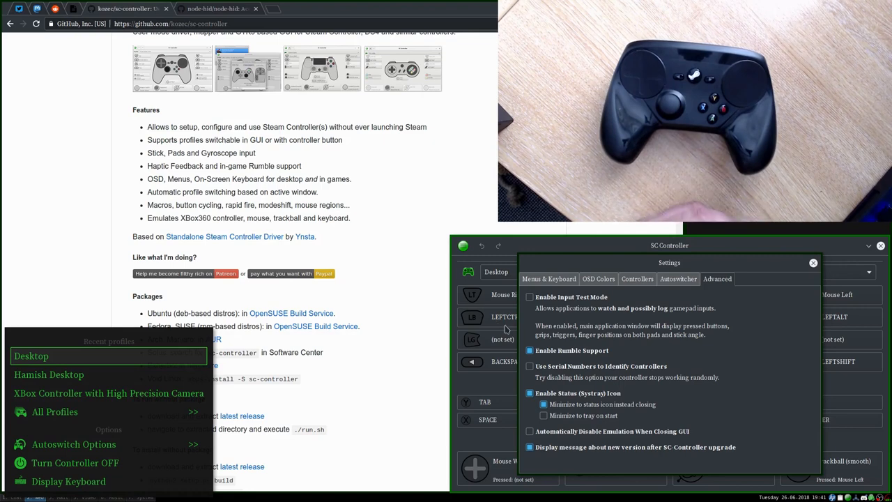
mouse_move(750, 299)
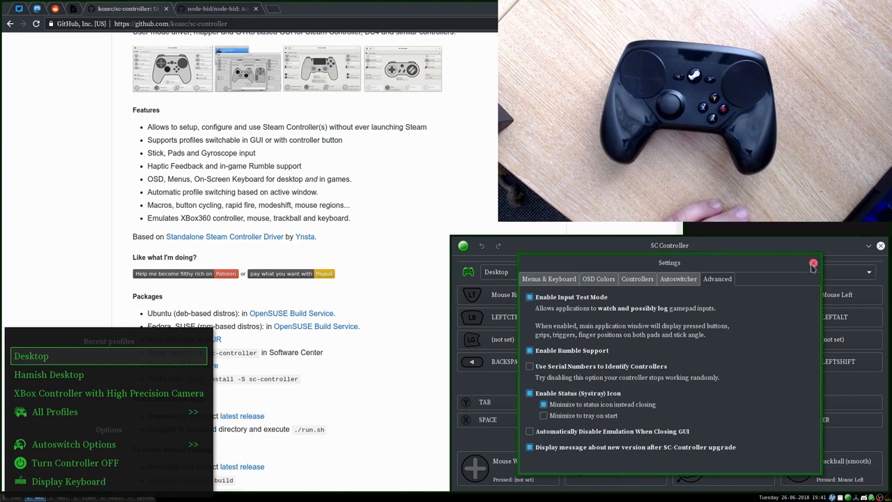
Close Settings and return to the main window showing Desktop's live pad input.
click(813, 265)
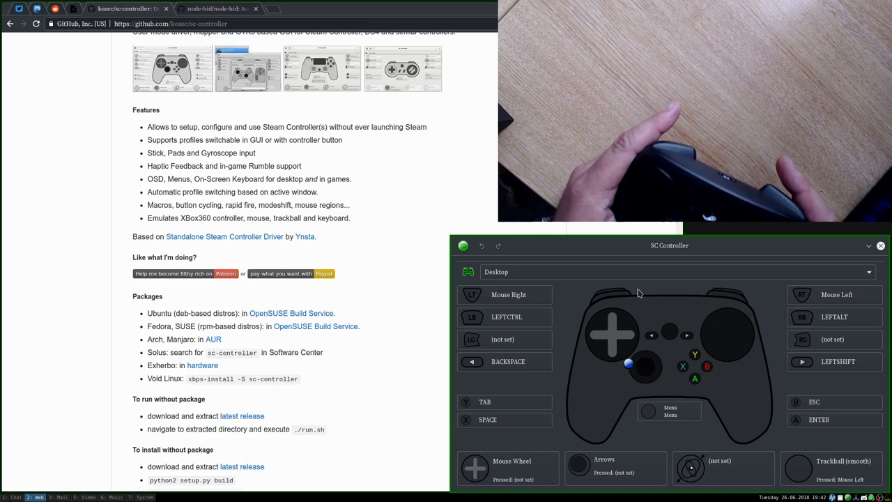
click(463, 245)
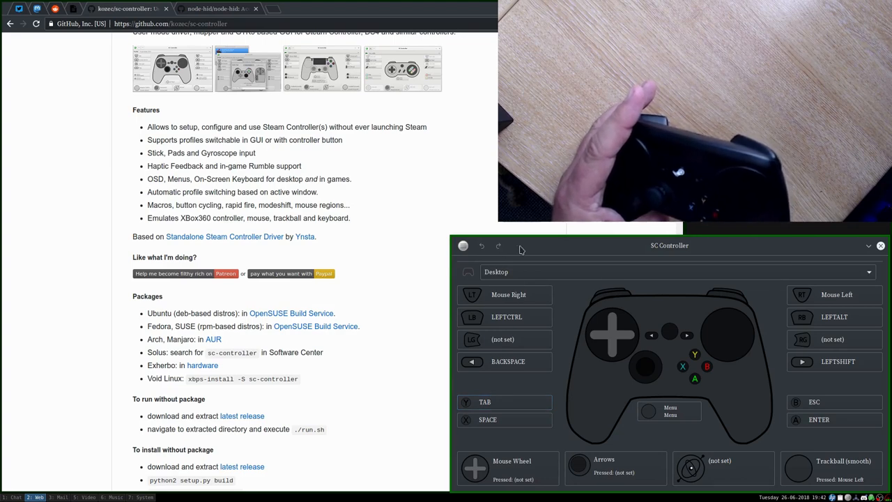
Reopen Settings from the app menu, landing on the Advanced options.
click(462, 246)
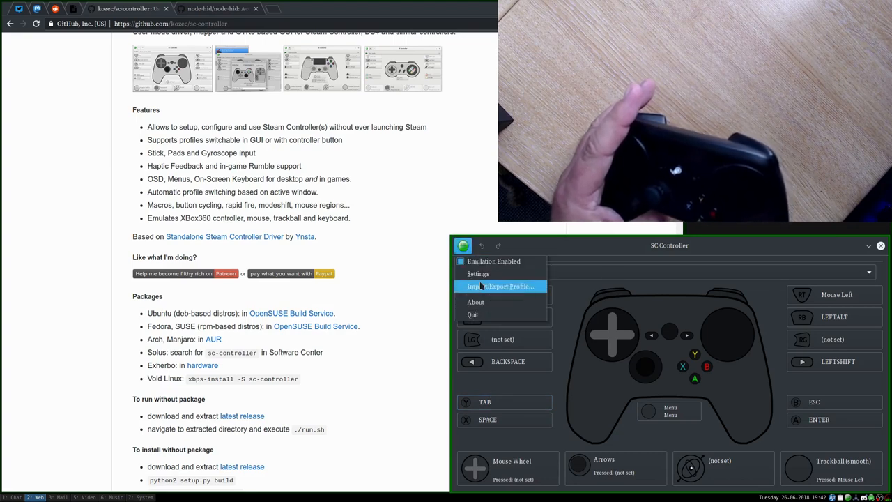
click(478, 273)
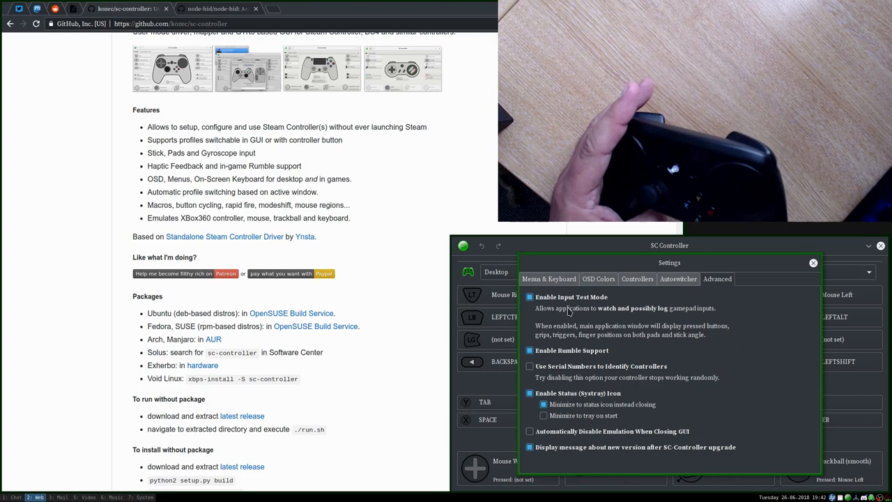
click(529, 295)
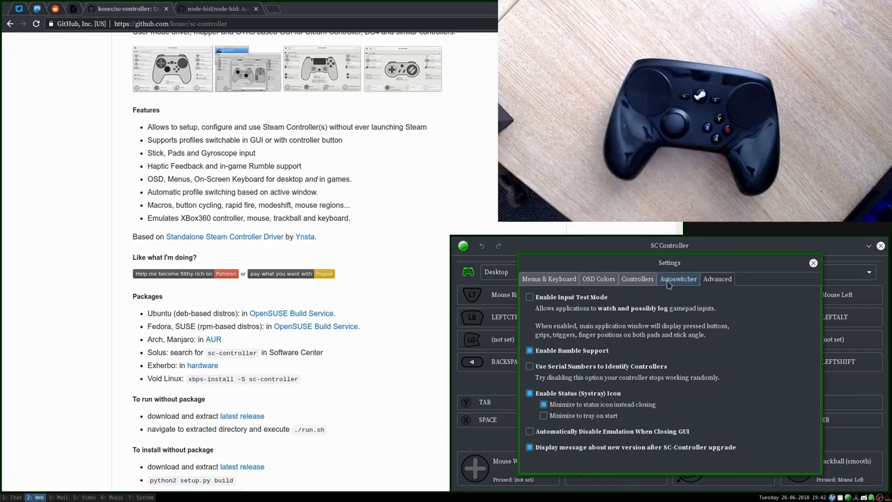
Untick DualShock4 (PS4 controller) support under Controllers, glance at OSD Colors, and close Settings.
click(638, 279)
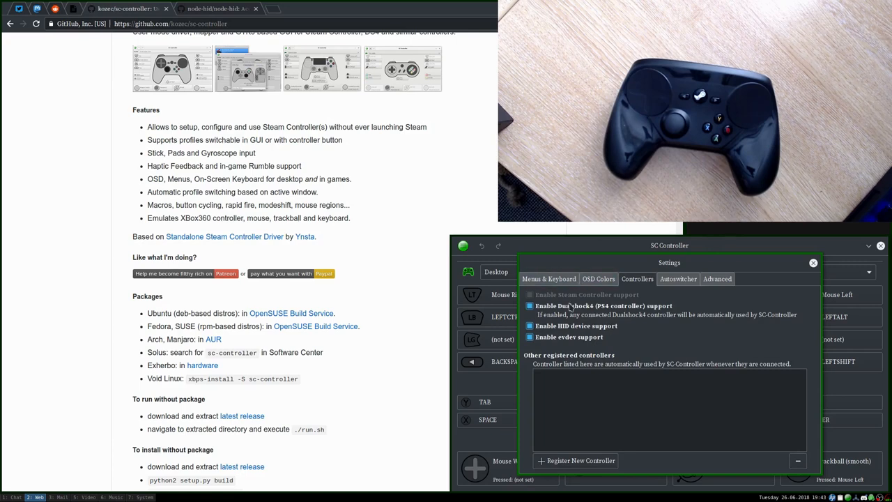
mouse_move(583, 361)
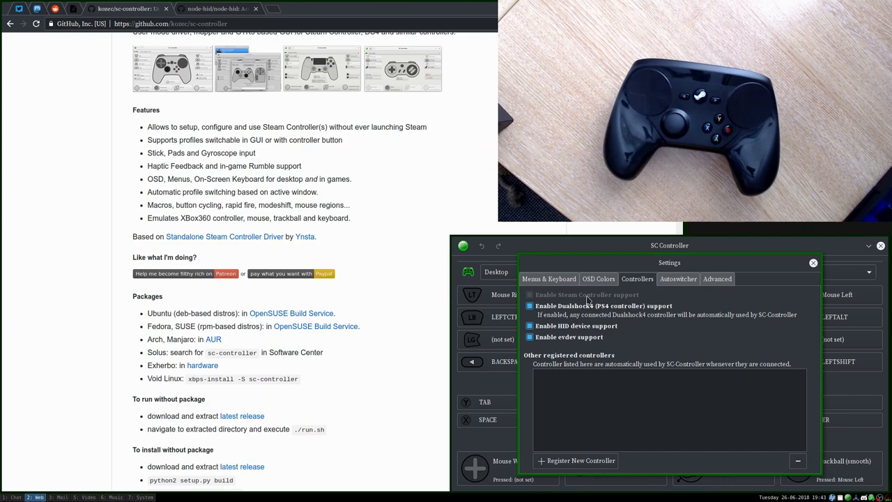
mouse_move(596, 302)
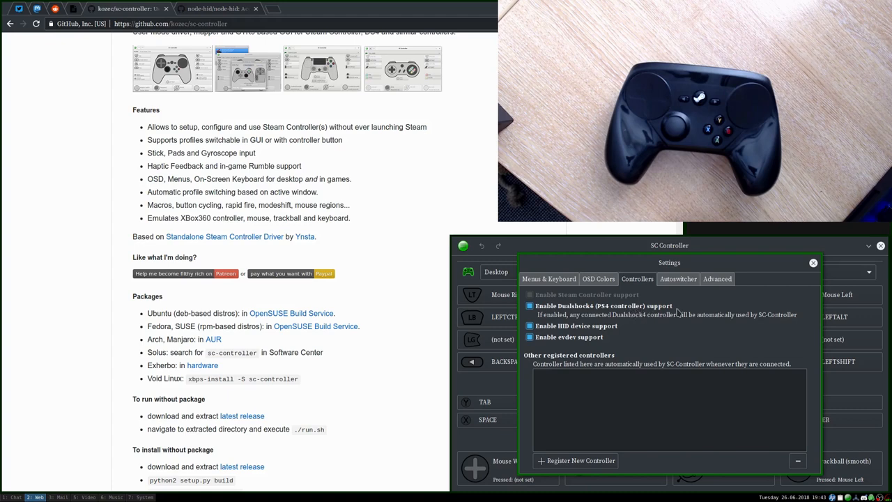
click(530, 307)
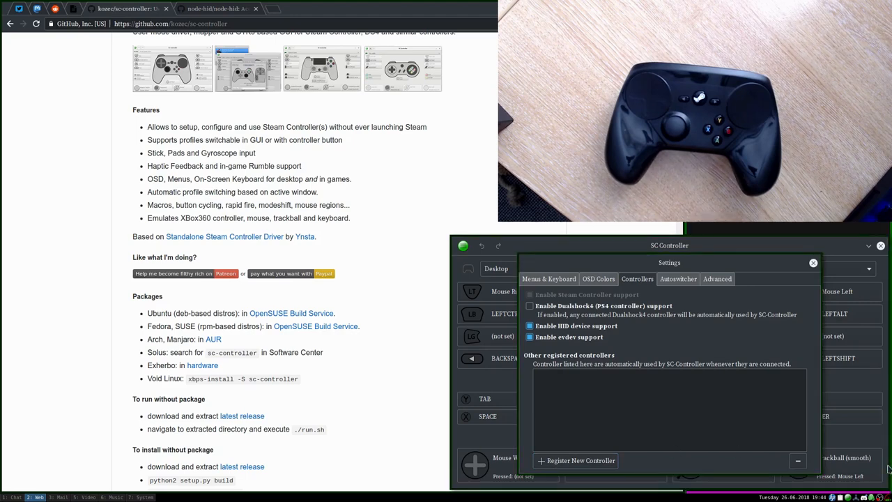
click(599, 279)
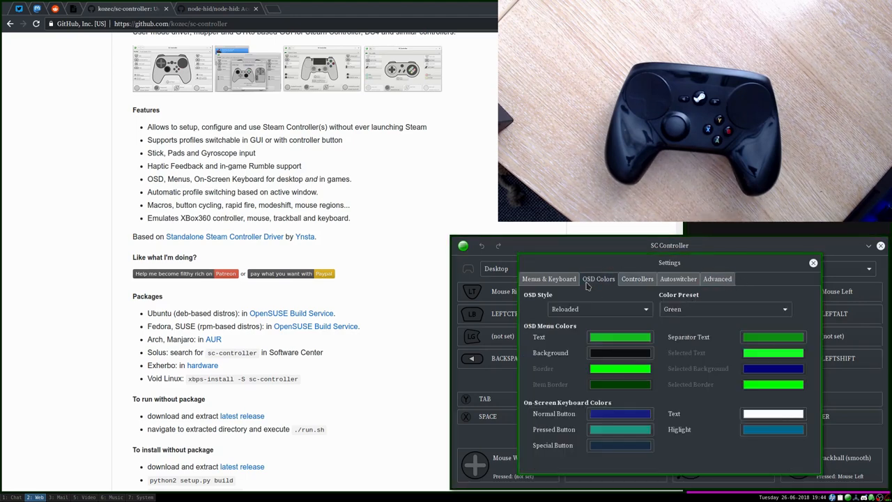
click(813, 262)
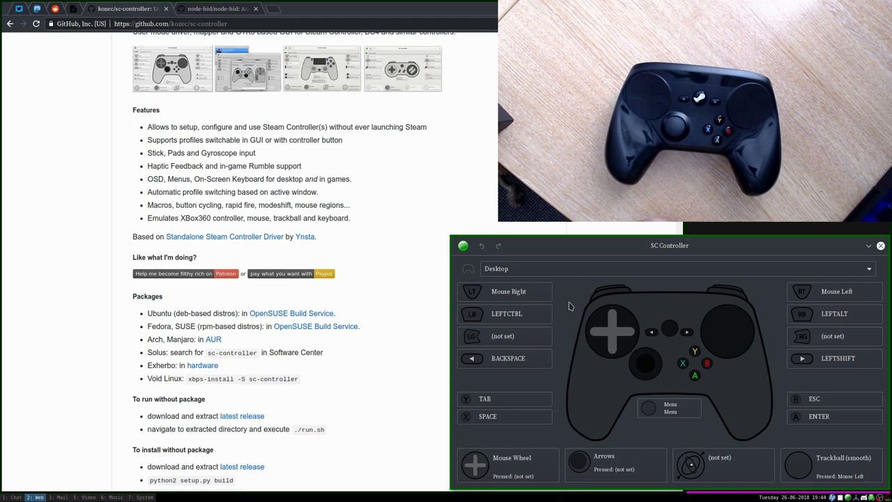